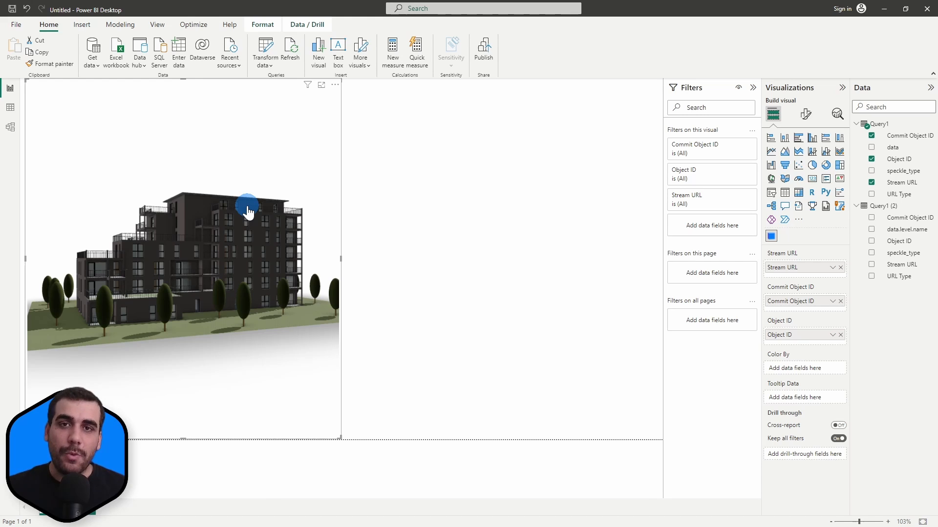
- Open GitHub's 2.0.0-alpha8 release and download powerbiSpeckleVisual.2.0.0-alpha8.pbiviz from its assets
left_click(412, 232)
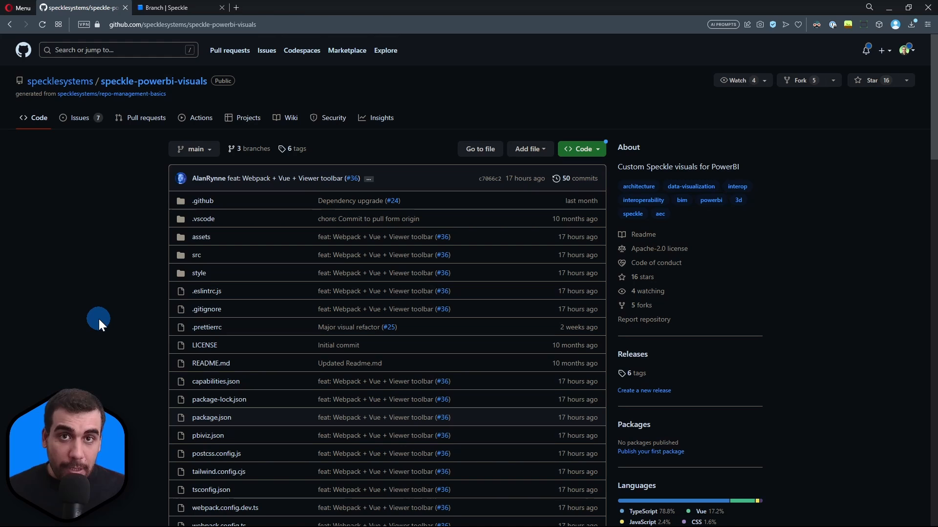
mouse_move(136, 303)
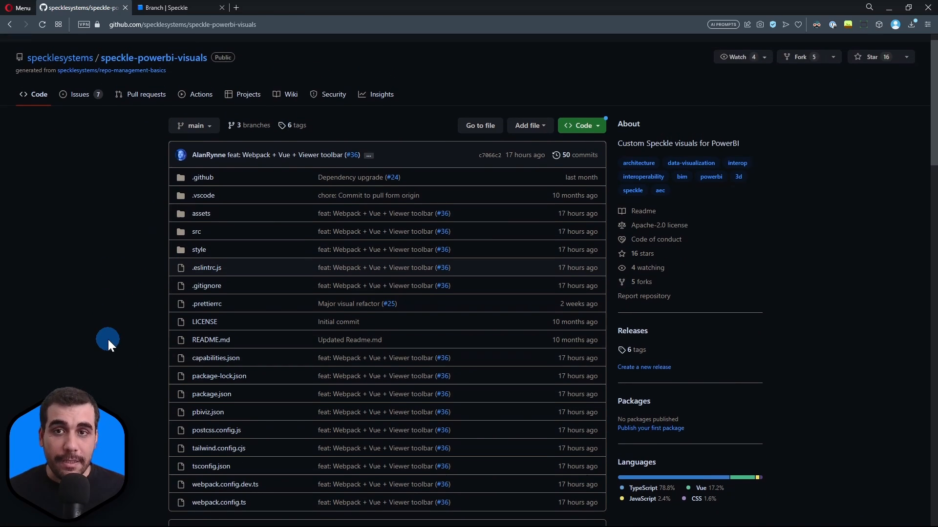
scroll("up", 3)
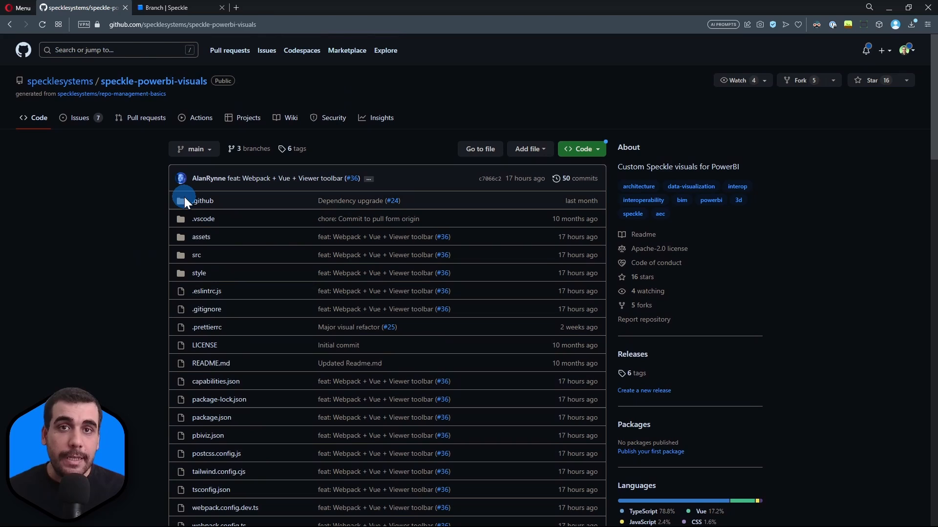
mouse_move(144, 217)
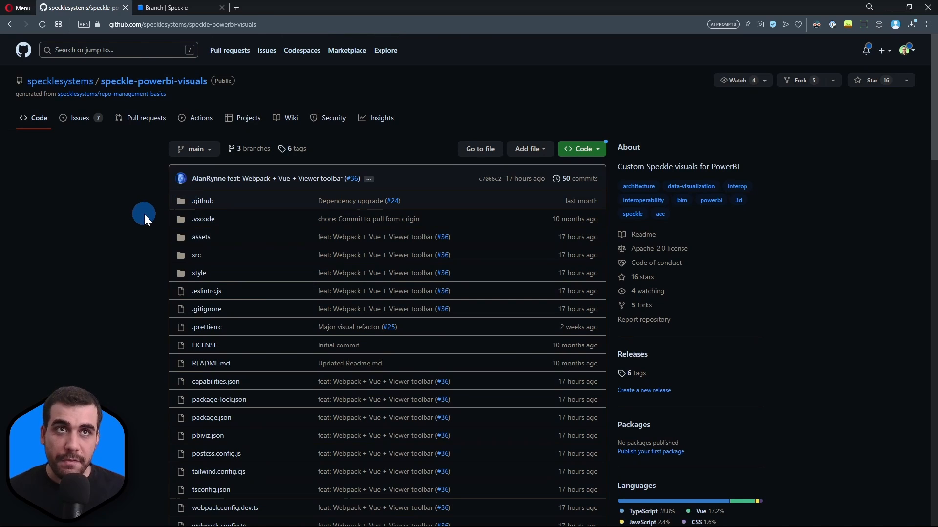
mouse_move(131, 221)
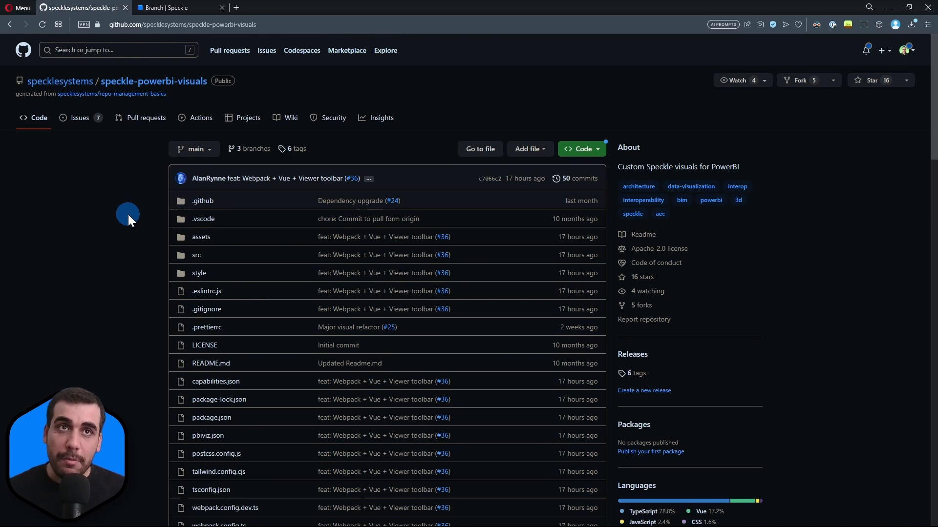
mouse_move(157, 214)
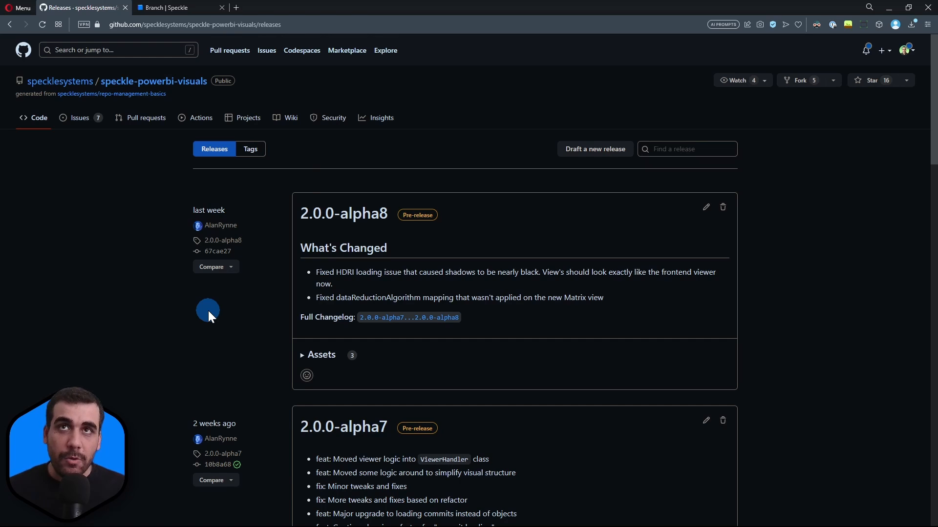
mouse_move(343, 213)
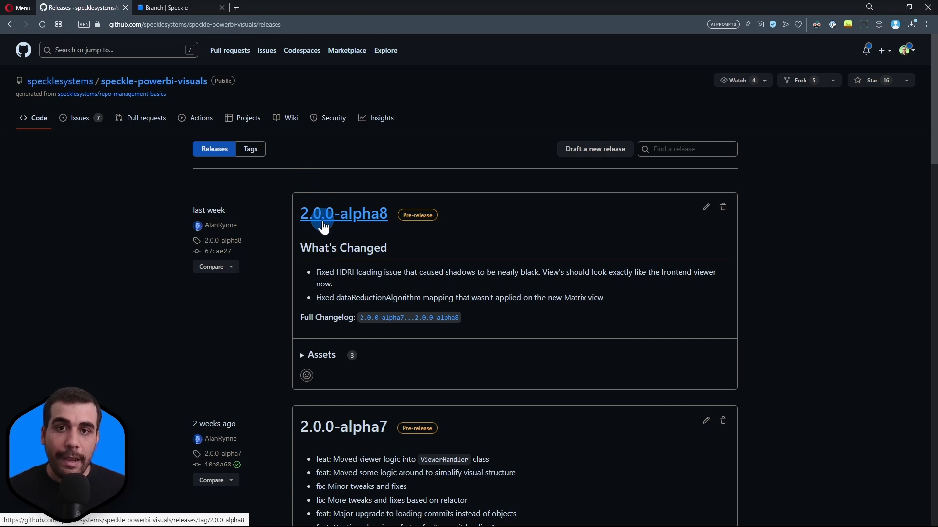
mouse_move(351, 224)
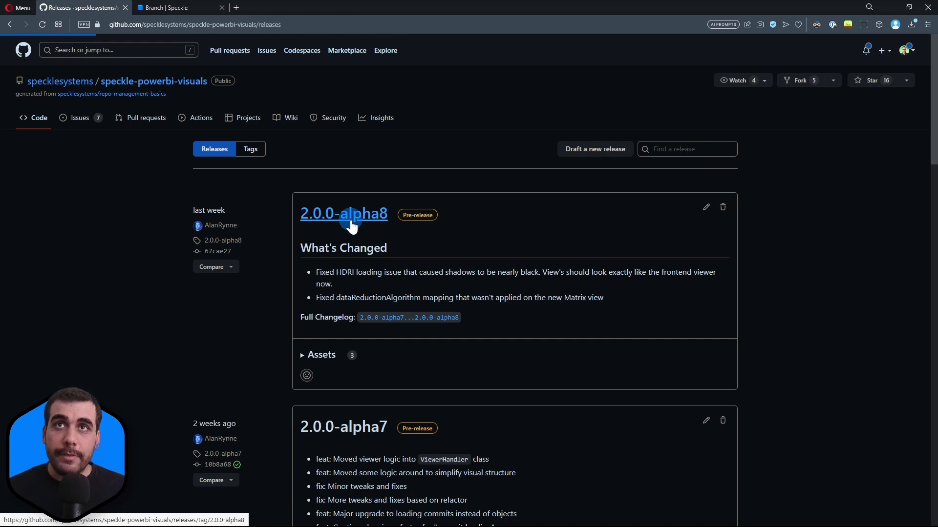
left_click(344, 213)
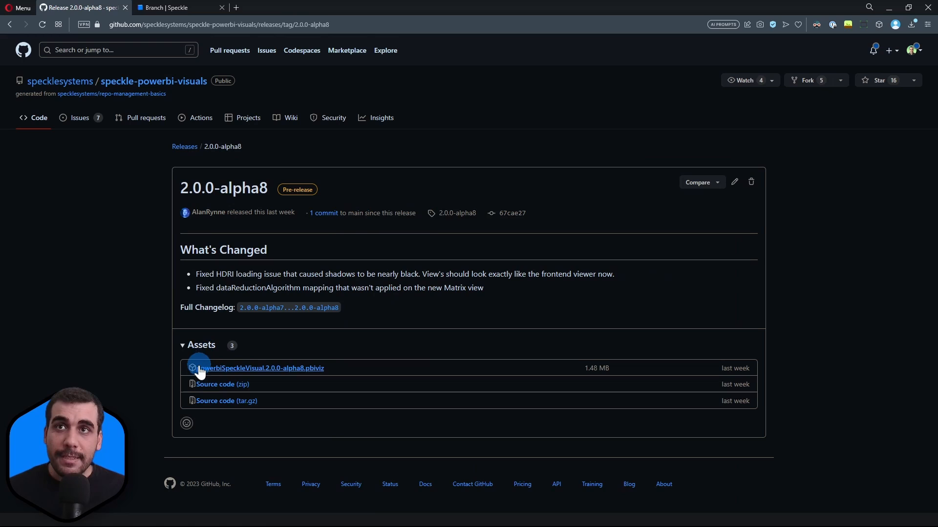
mouse_move(307, 375)
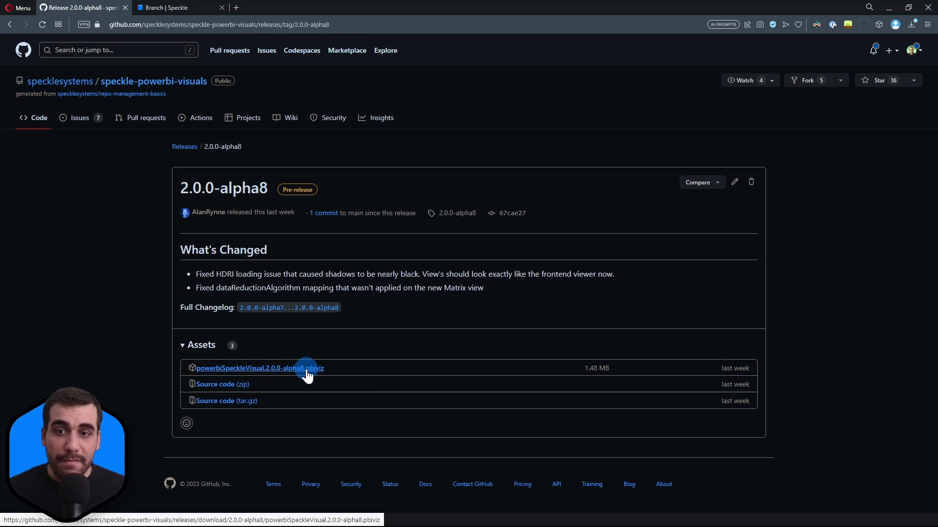
left_click(259, 368)
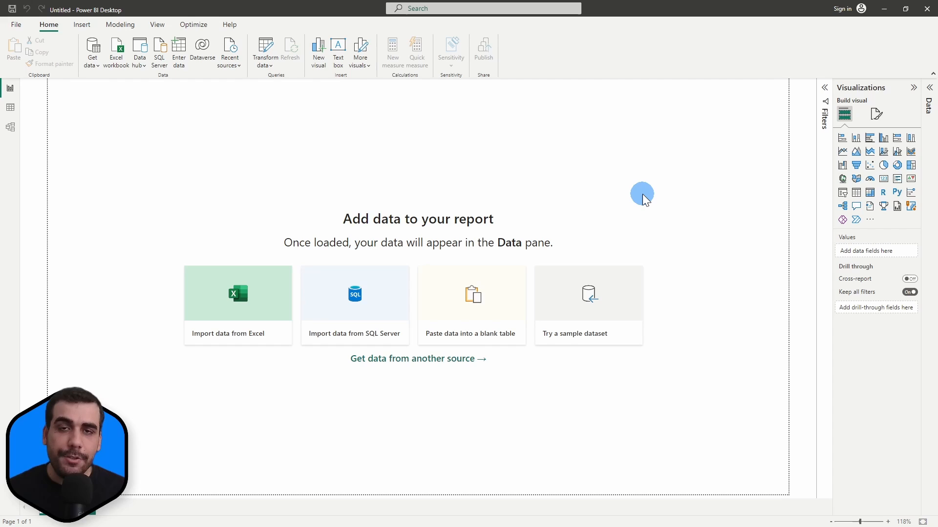
mouse_move(709, 196)
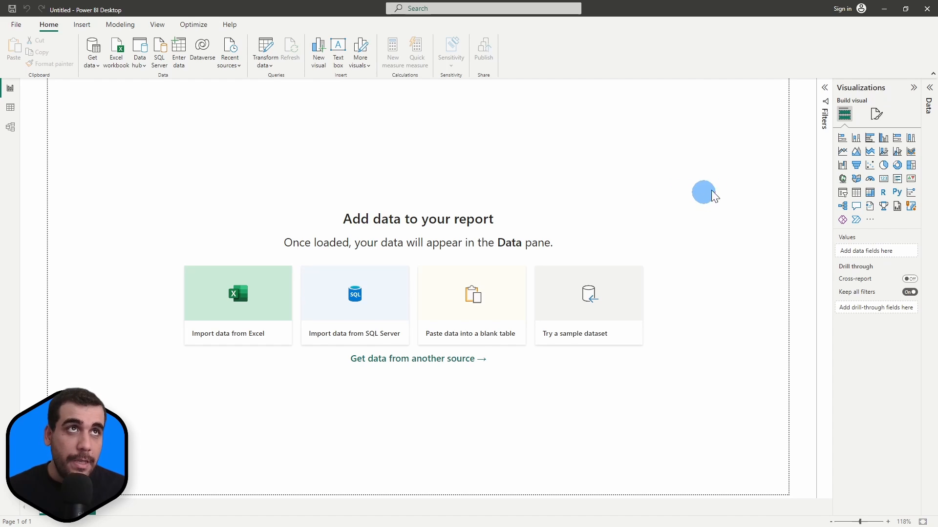
mouse_move(885, 90)
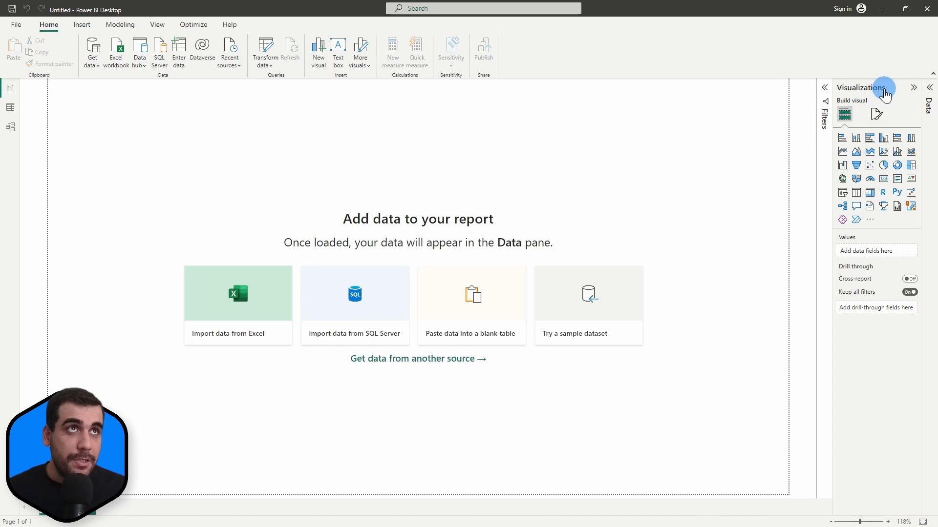
- Collapse and re-expand the Visualizations pane, then bring up the Get more visuals options
left_click(913, 88)
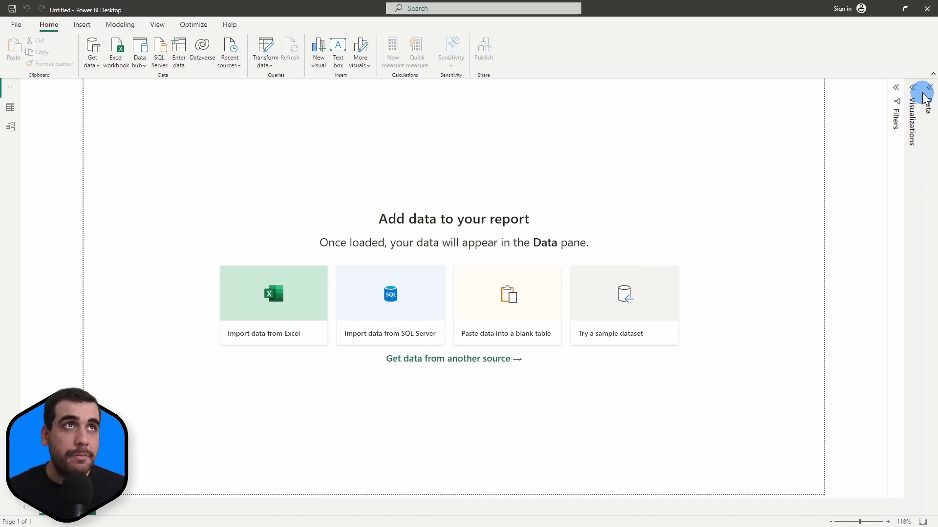
left_click(929, 88)
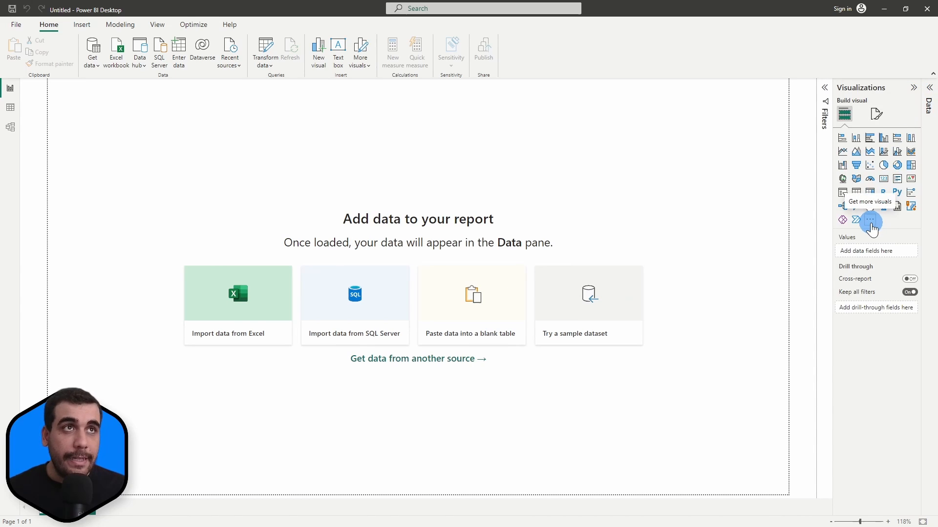
left_click(871, 223)
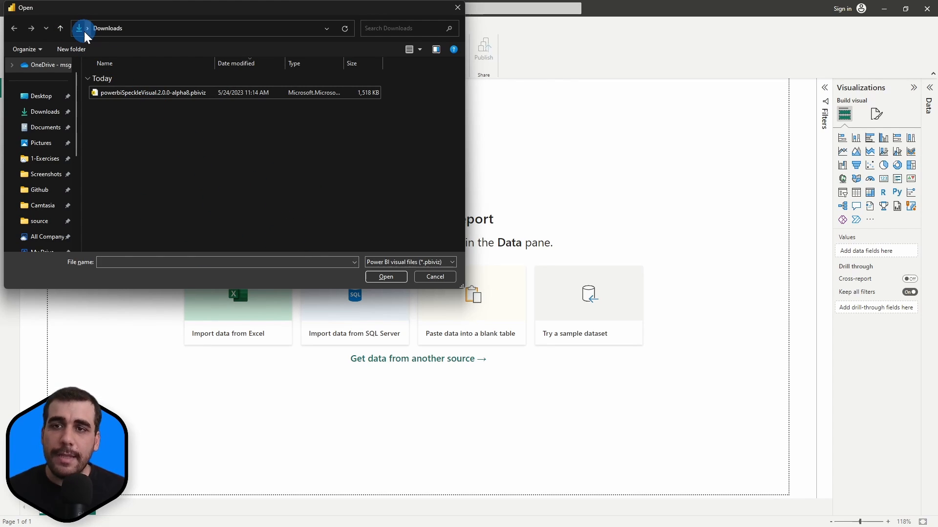
- Import the Speckle .pbiviz file from Downloads and confirm the Import successful message
left_click(150, 93)
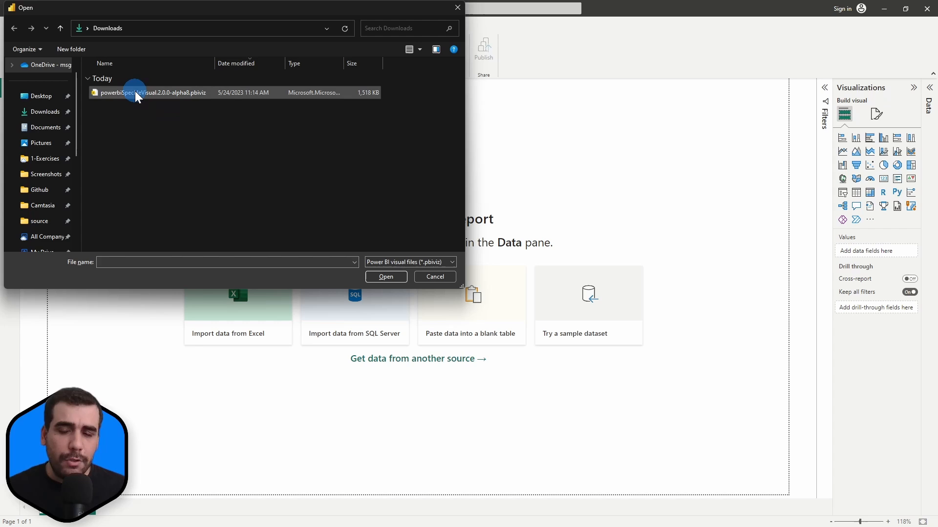
left_click(152, 92)
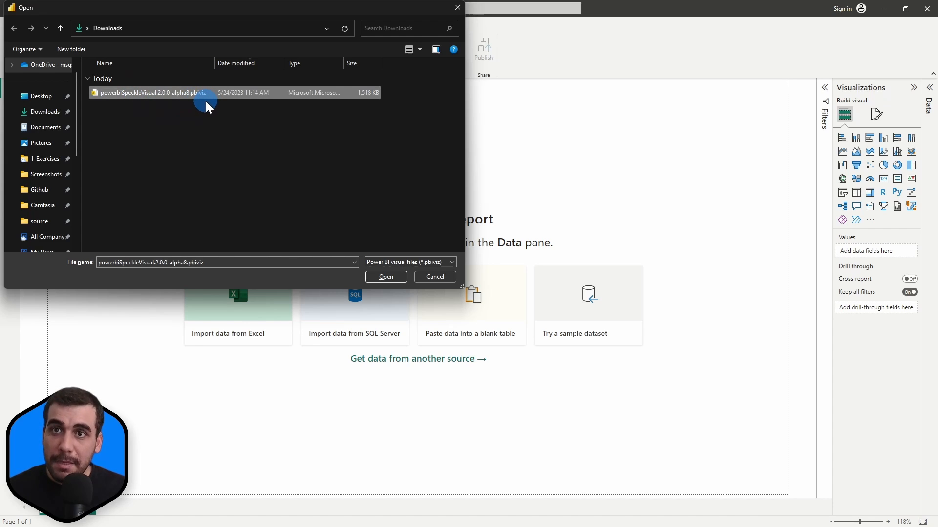
left_click(385, 276)
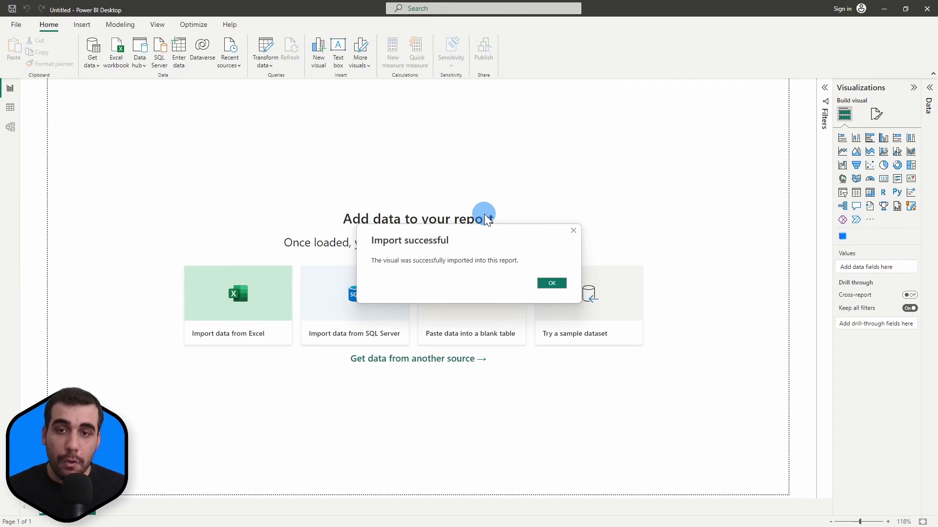
mouse_move(517, 275)
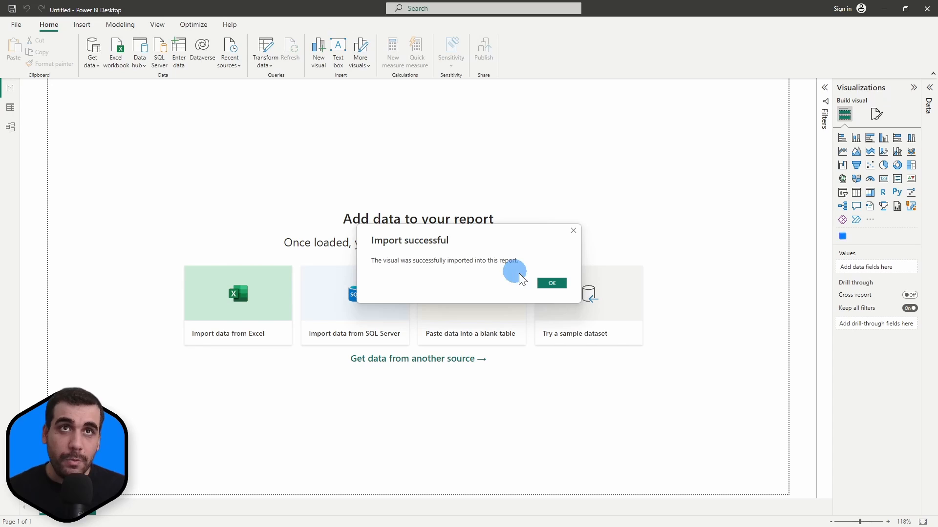
left_click(551, 282)
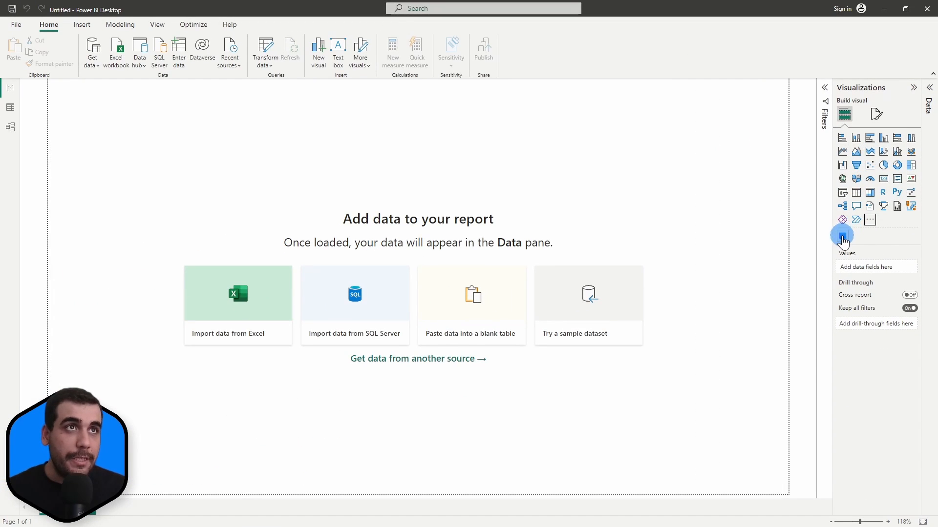
- Place the Speckle PowerBI 3D Viewer visual on the report canvas
left_click(842, 235)
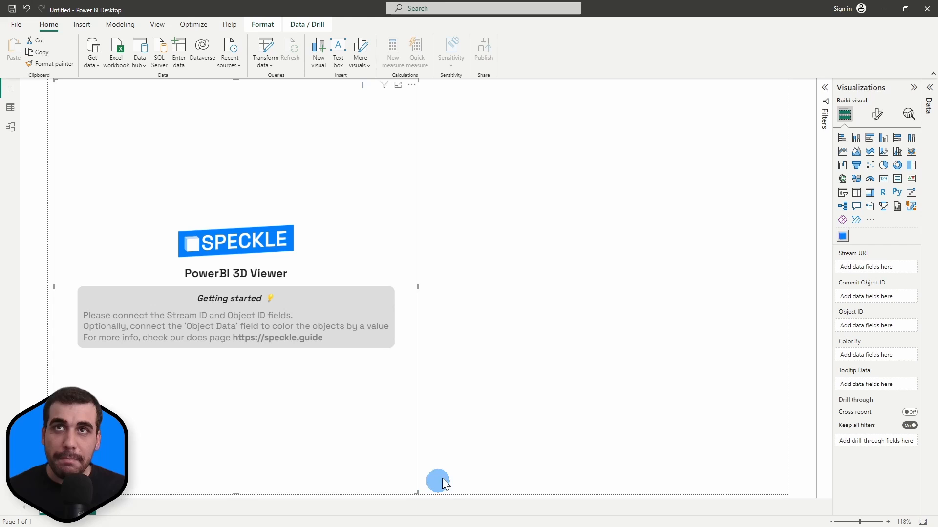
mouse_move(477, 298)
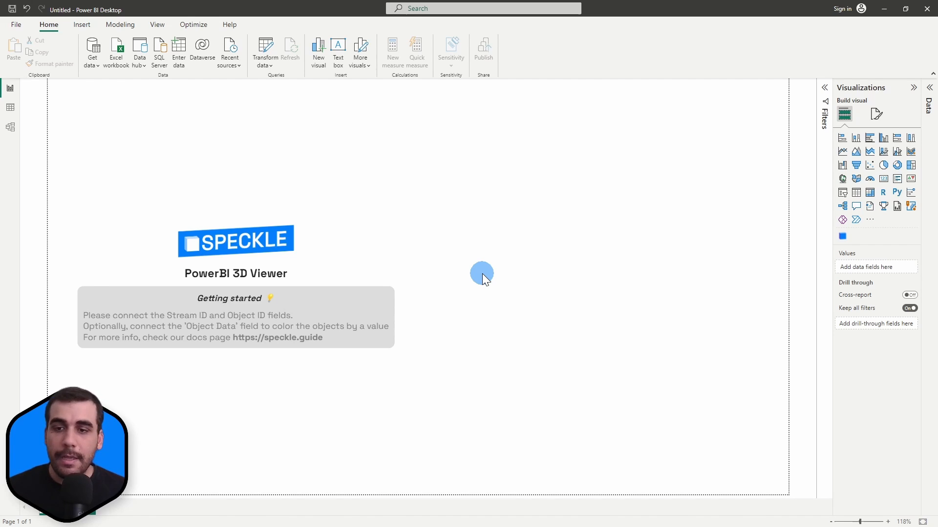
- Switch to the Grenoble Housing main branch page in Speckle and copy its URL
left_click(173, 7)
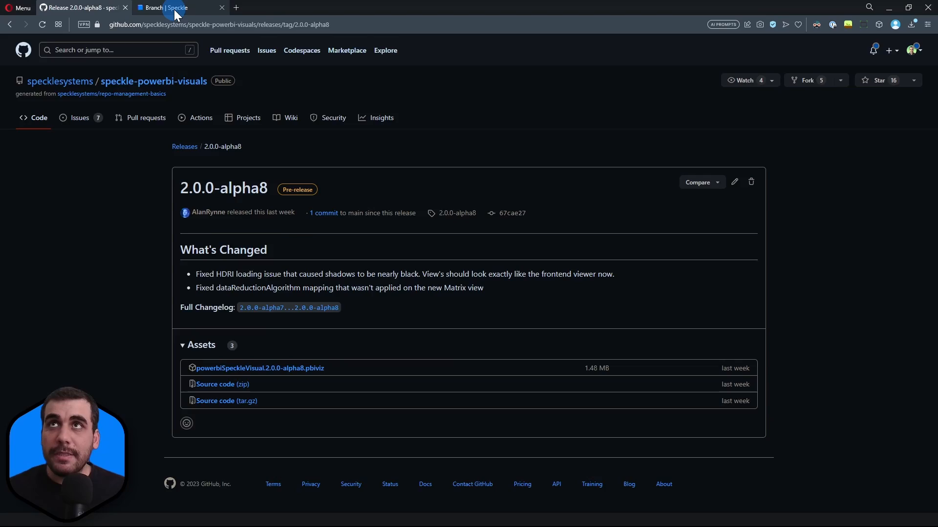
left_click(173, 8)
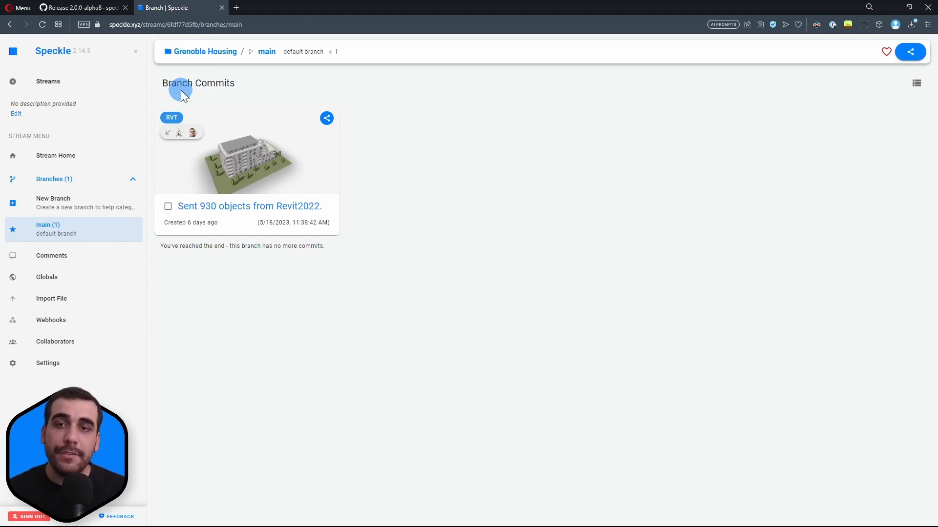
mouse_move(206, 28)
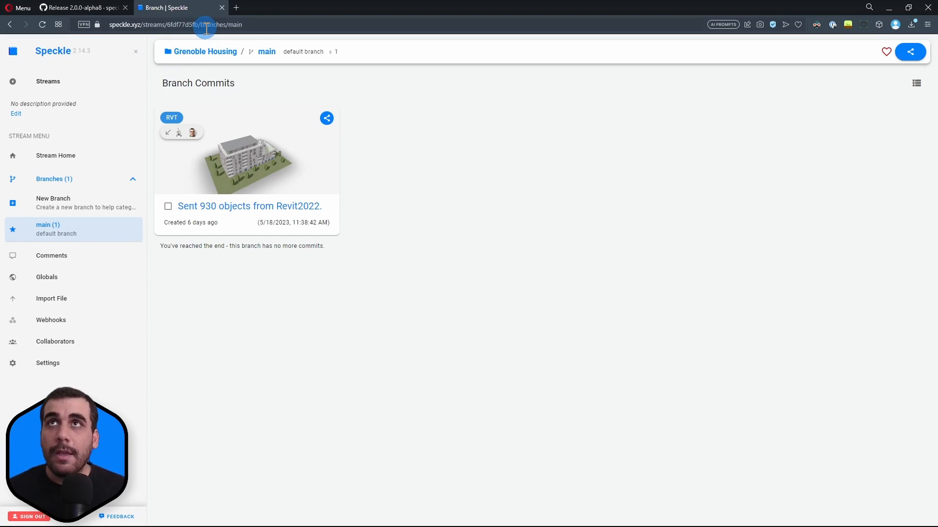
left_click(175, 24)
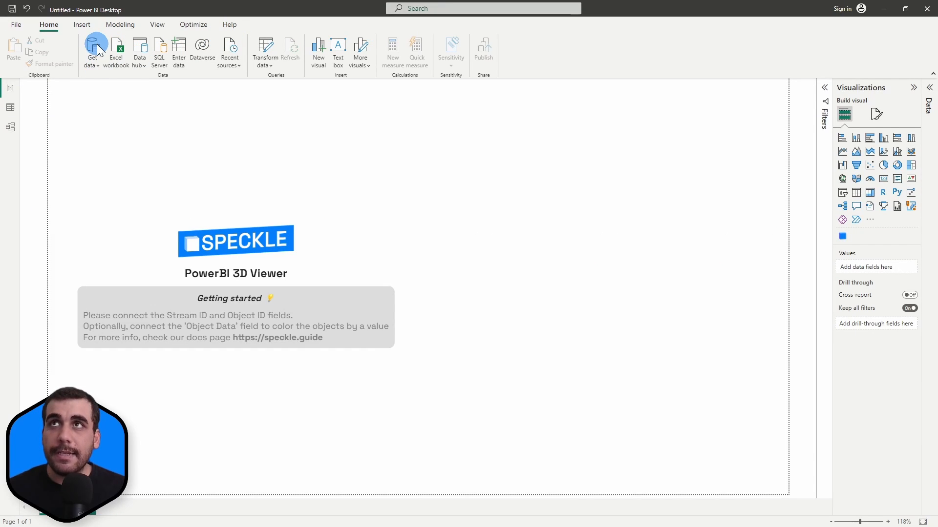
mouse_move(357, 252)
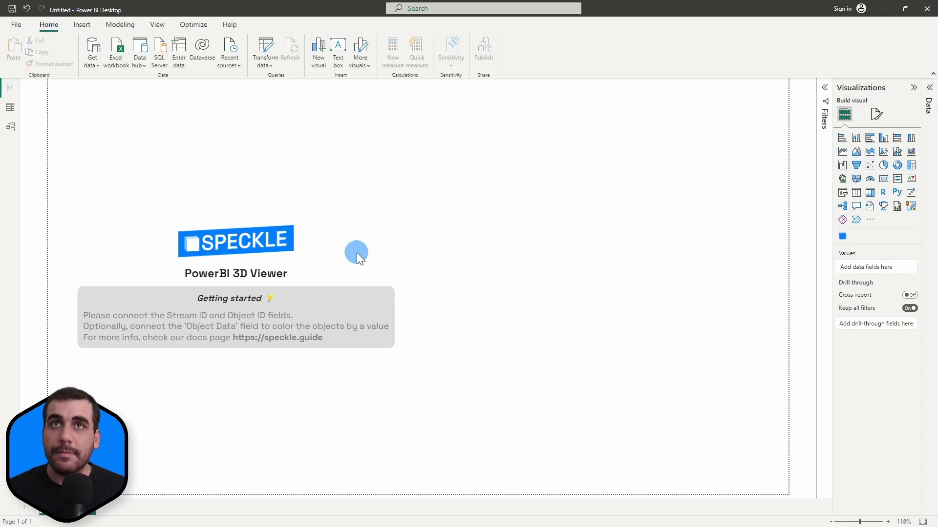
left_click(92, 49)
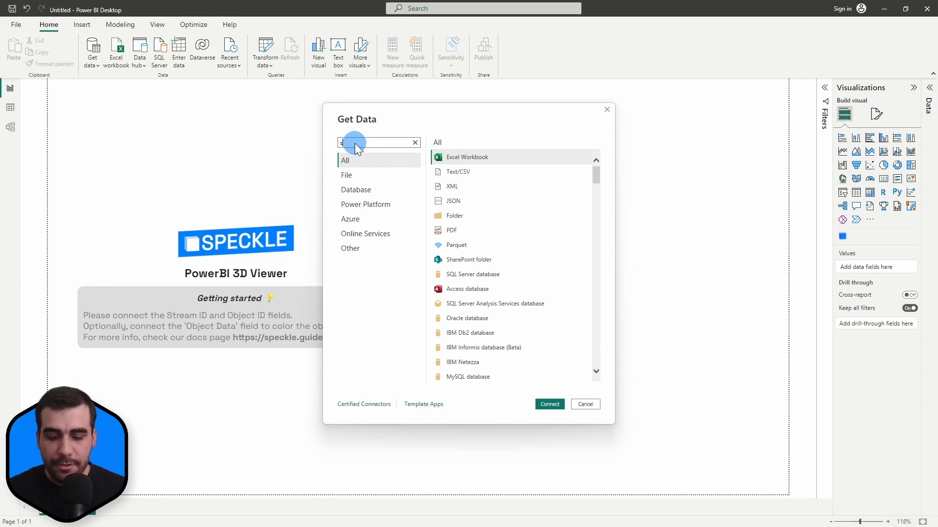
type("speckle")
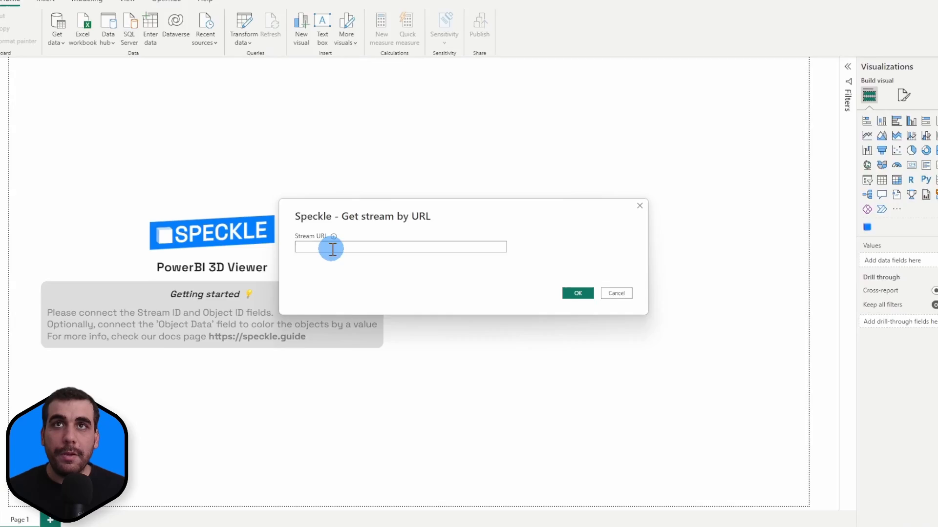
type("https://speckle.xyz/streams/6fdf77d5fb/branches/main")
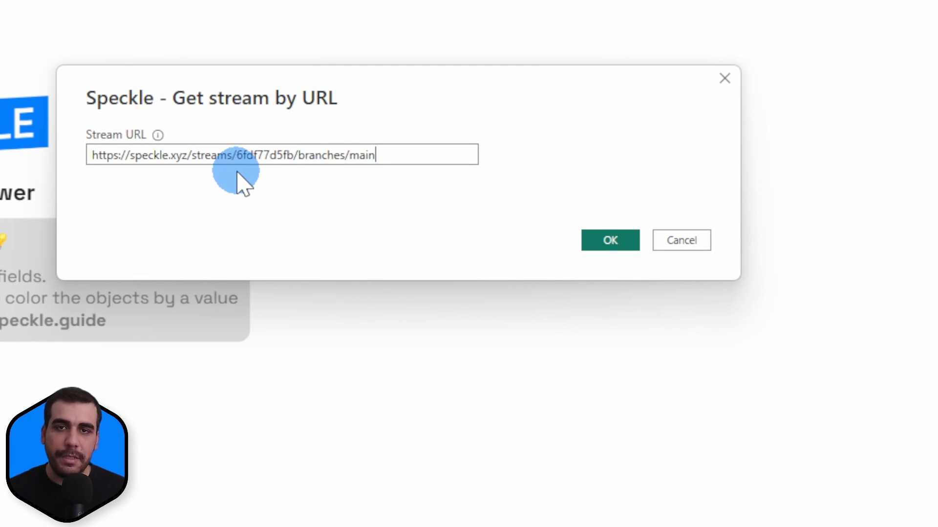
left_click(610, 239)
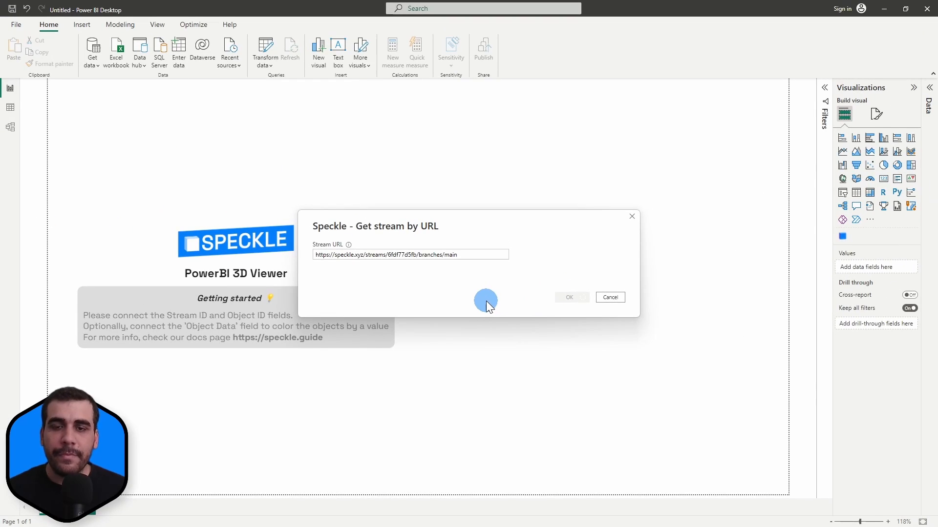
left_click(568, 297)
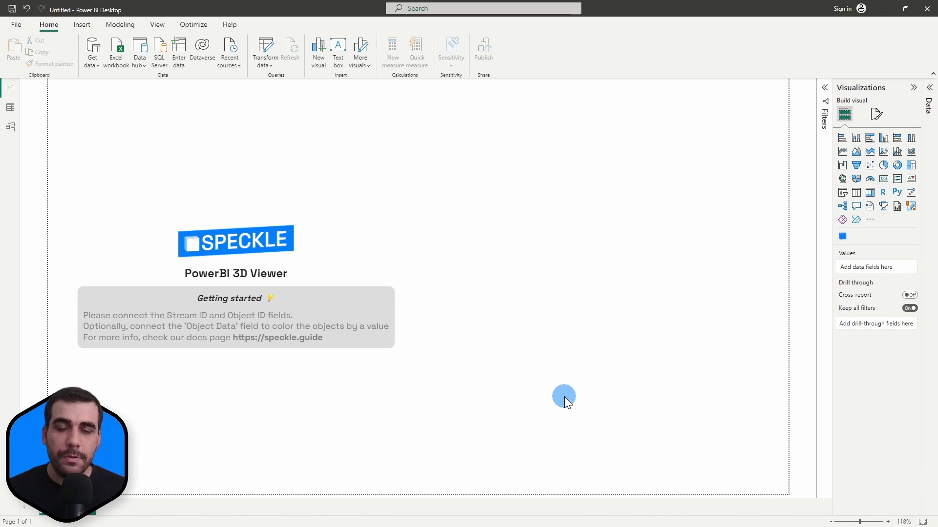
- Load the Query1 table and select the 3D viewer to reveal its empty field wells
left_click(929, 107)
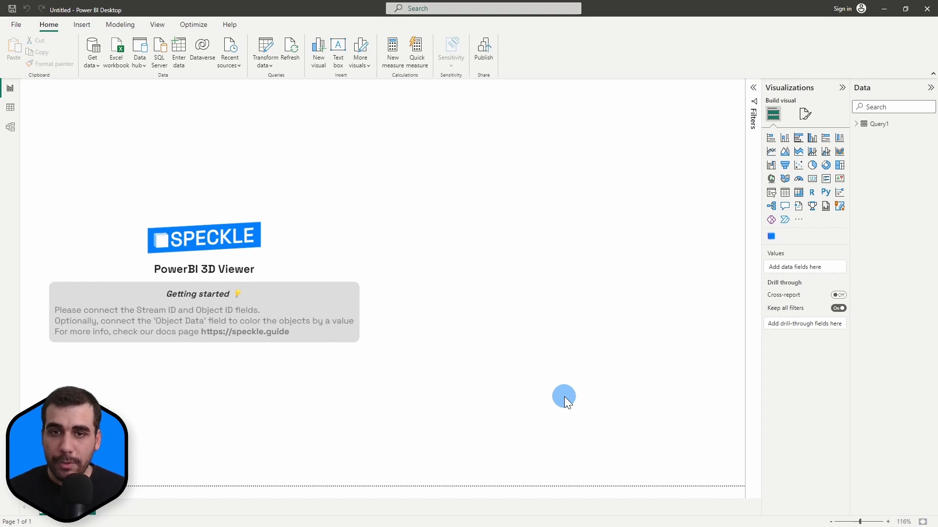
mouse_move(507, 371)
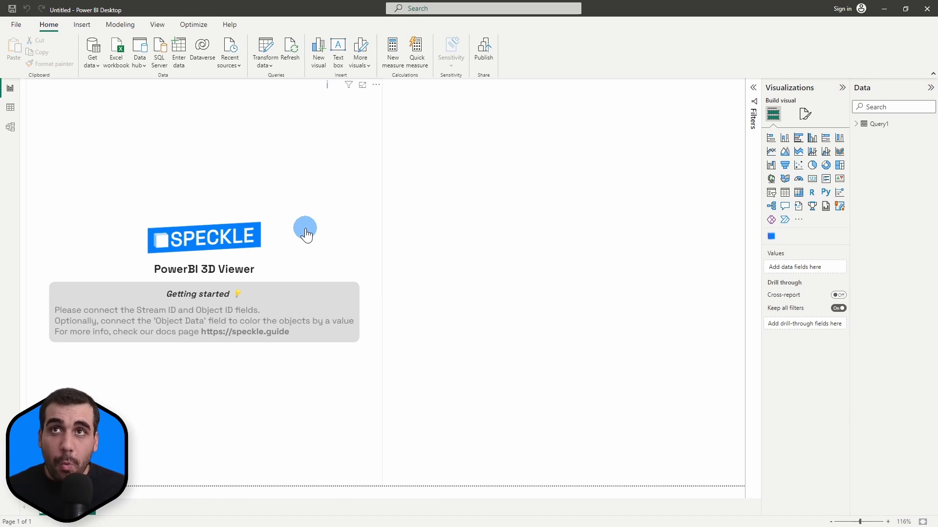
left_click(304, 232)
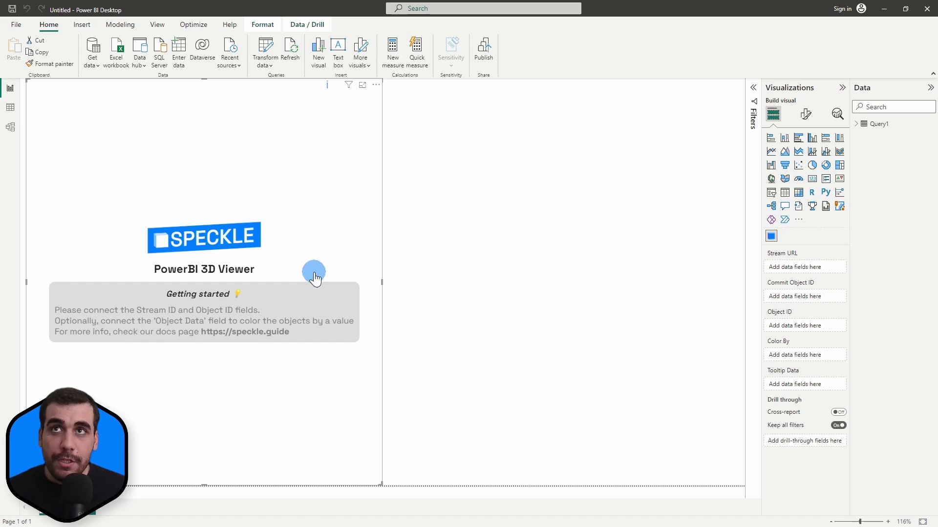
mouse_move(818, 316)
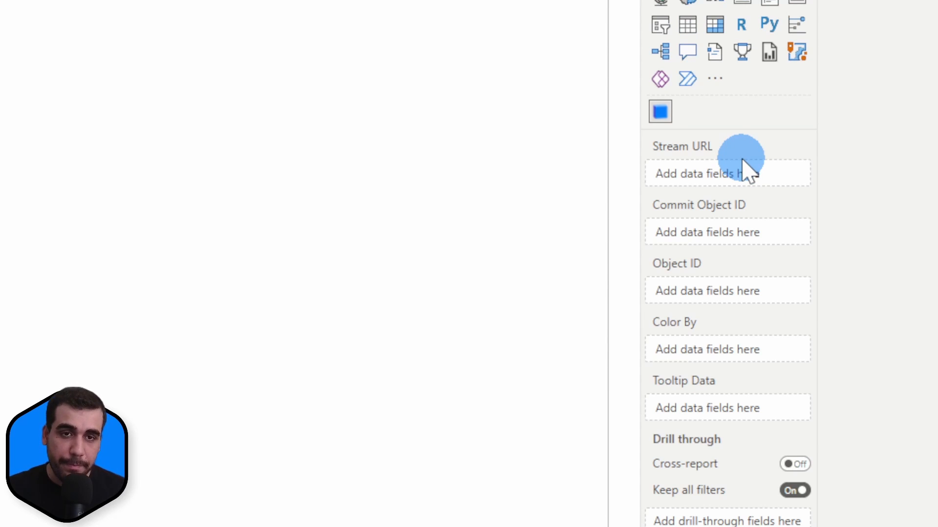
mouse_move(706, 263)
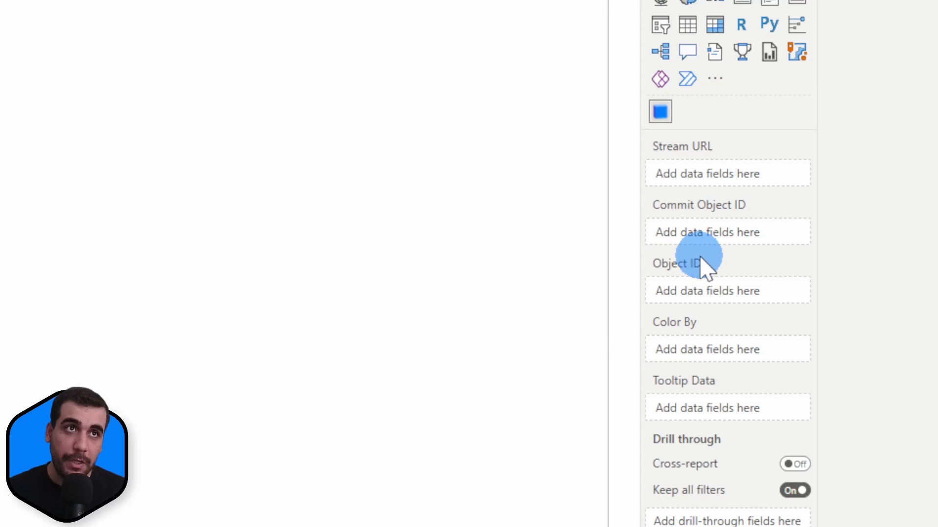
mouse_move(674, 338)
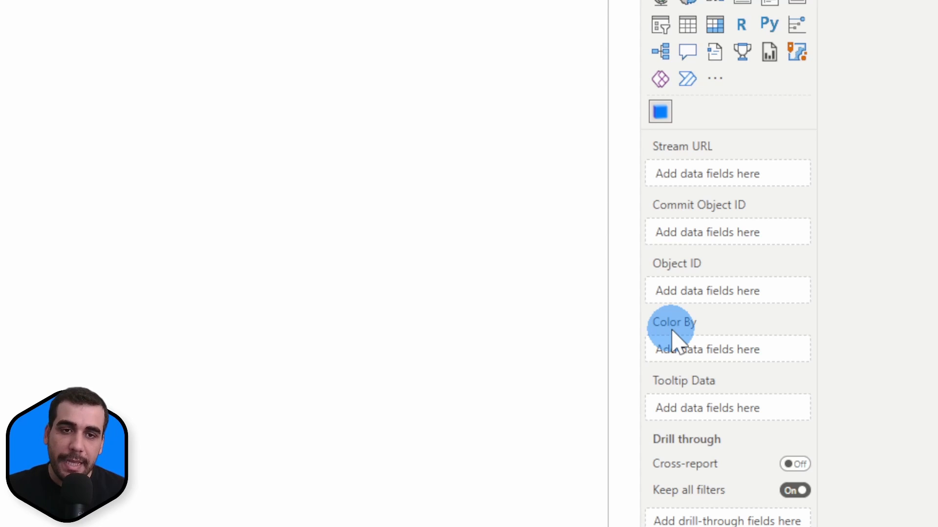
scroll("down", 3)
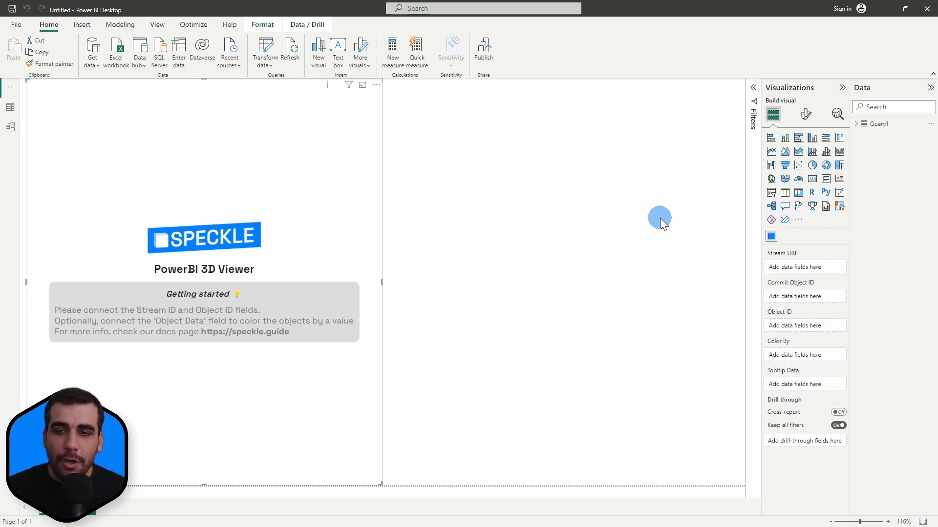
mouse_move(855, 129)
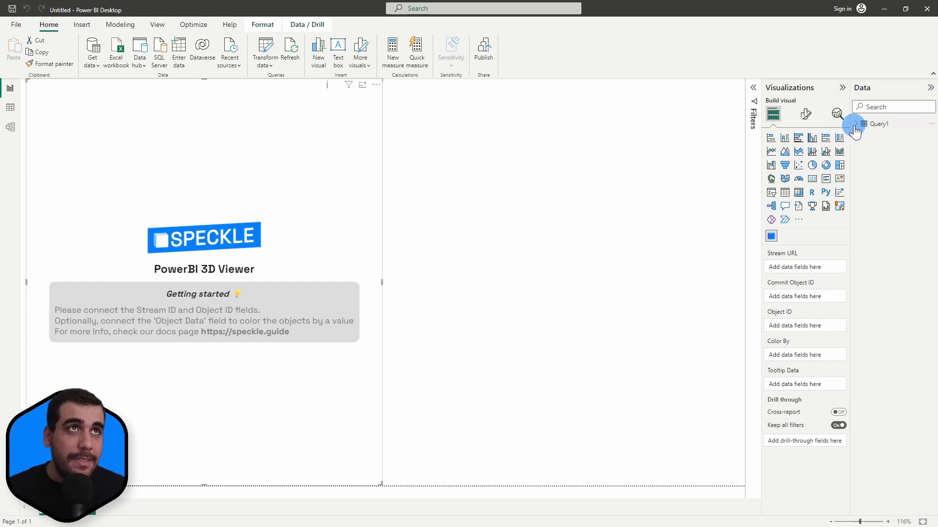
- Expand Query1 and put its Stream URL field into the viewer's Stream URL well
left_click(857, 124)
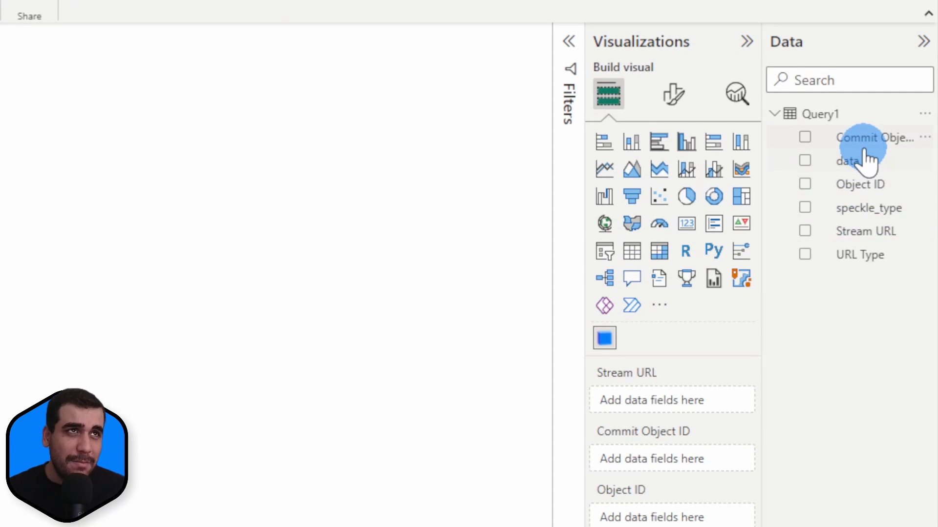
scroll("down", 3)
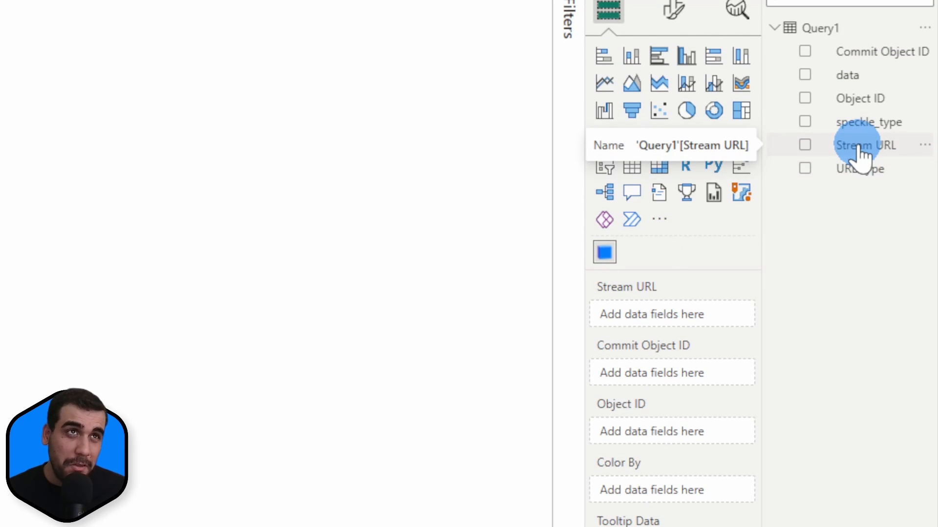
mouse_move(671, 312)
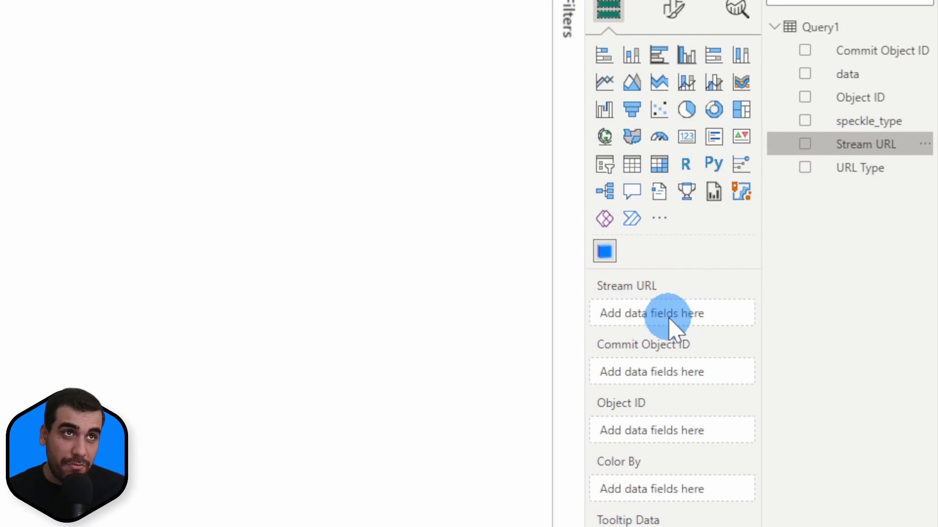
left_click(804, 144)
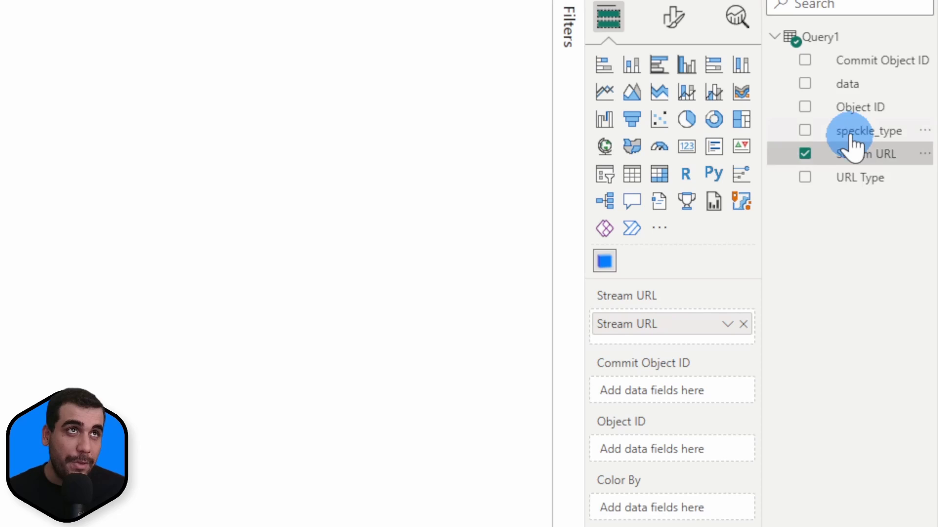